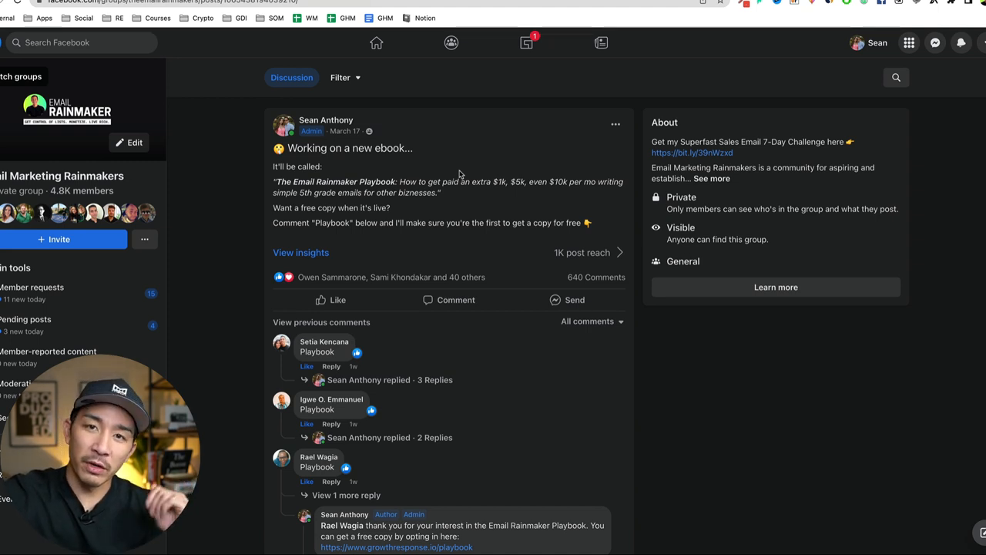
mouse_move(789, 462)
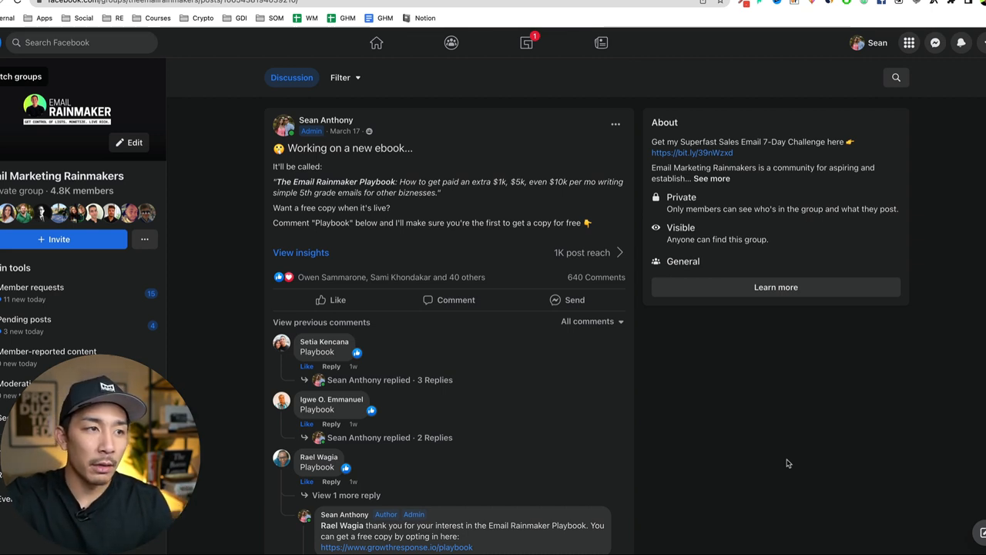
mouse_move(776, 476)
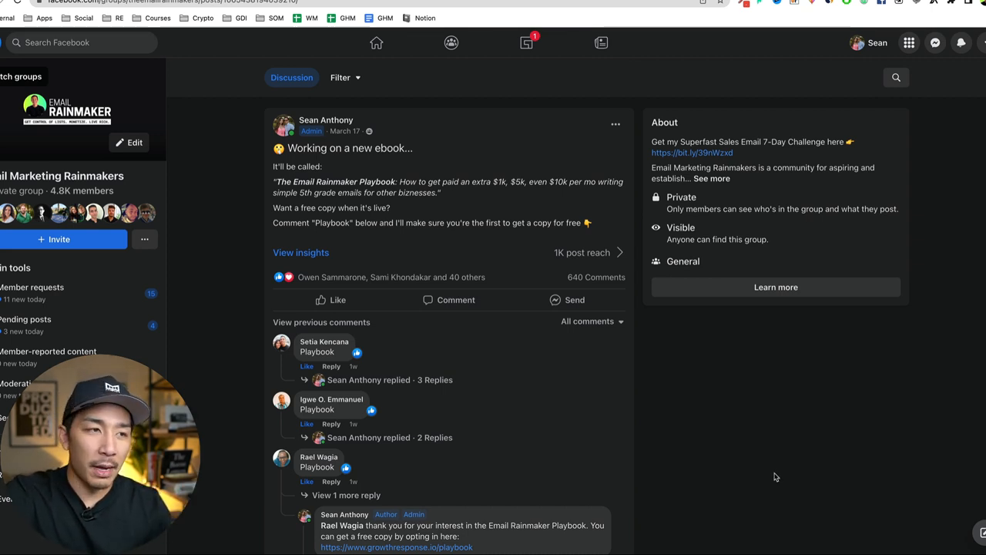
mouse_move(635, 368)
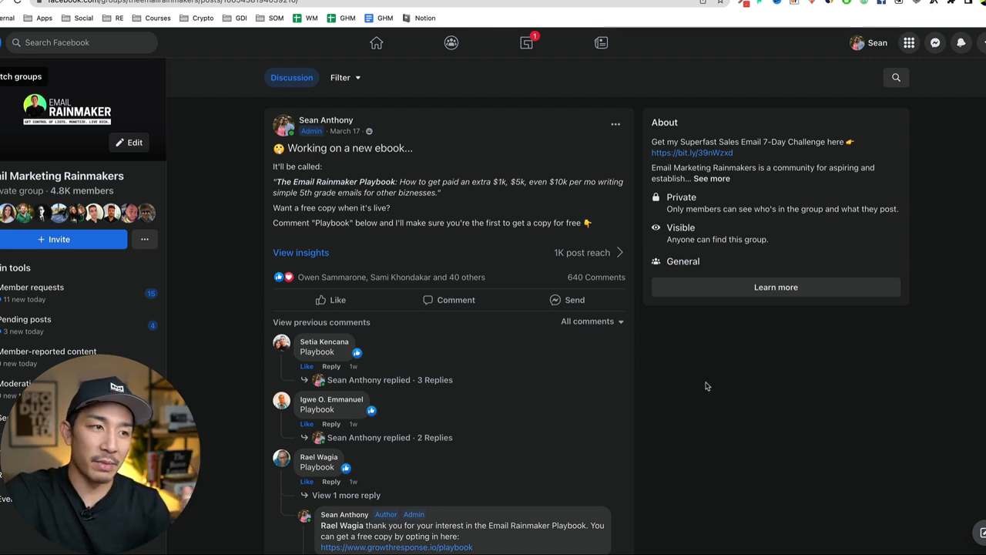
mouse_move(655, 351)
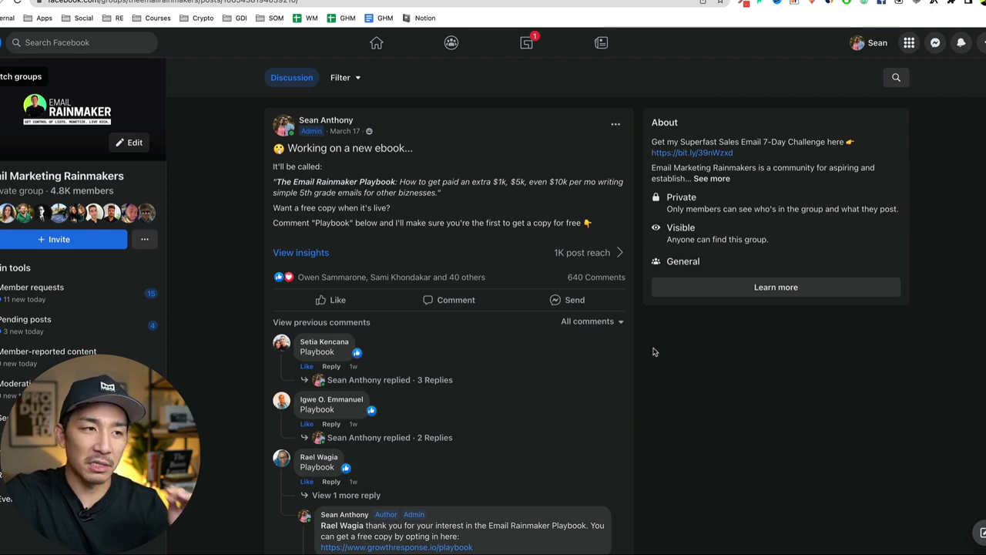
mouse_move(505, 283)
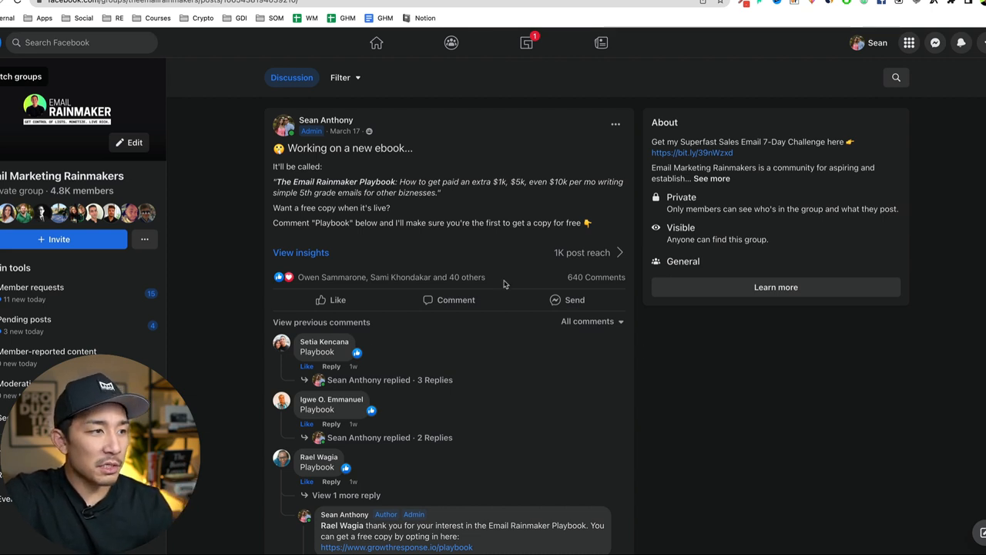
mouse_move(278, 194)
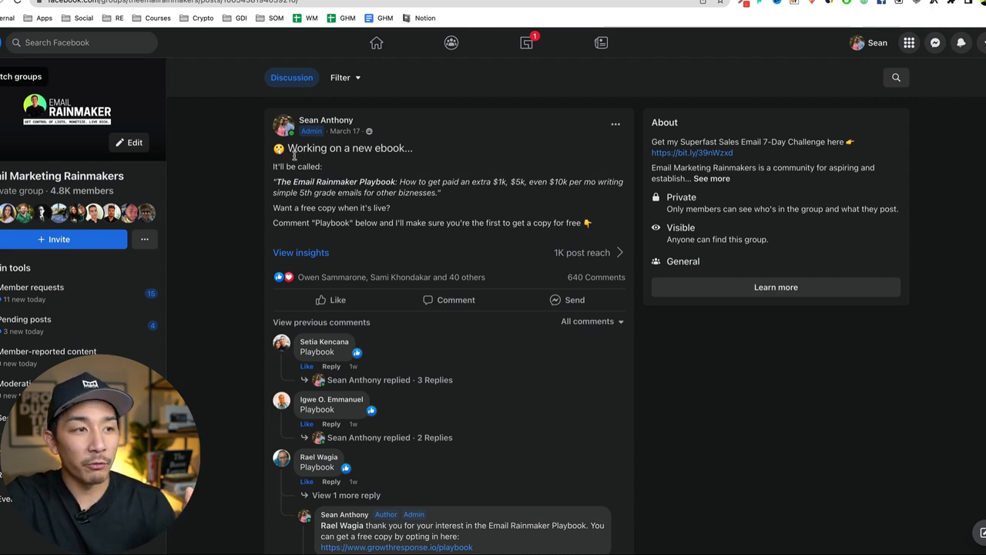
mouse_move(438, 234)
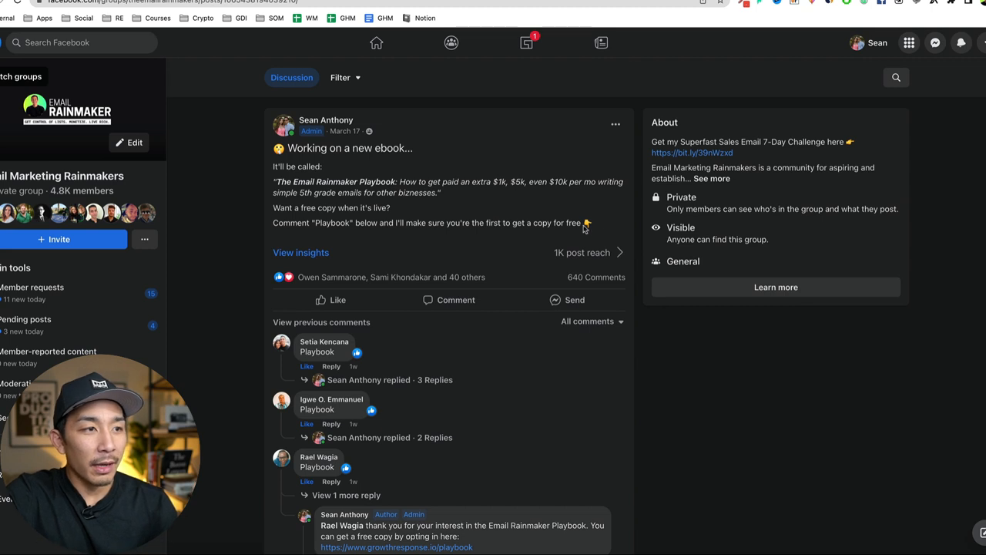
Step: Scroll through the 52-page Playbook PDF and highlight the ebook title and subtitle in the post
drag(278, 148, 588, 222)
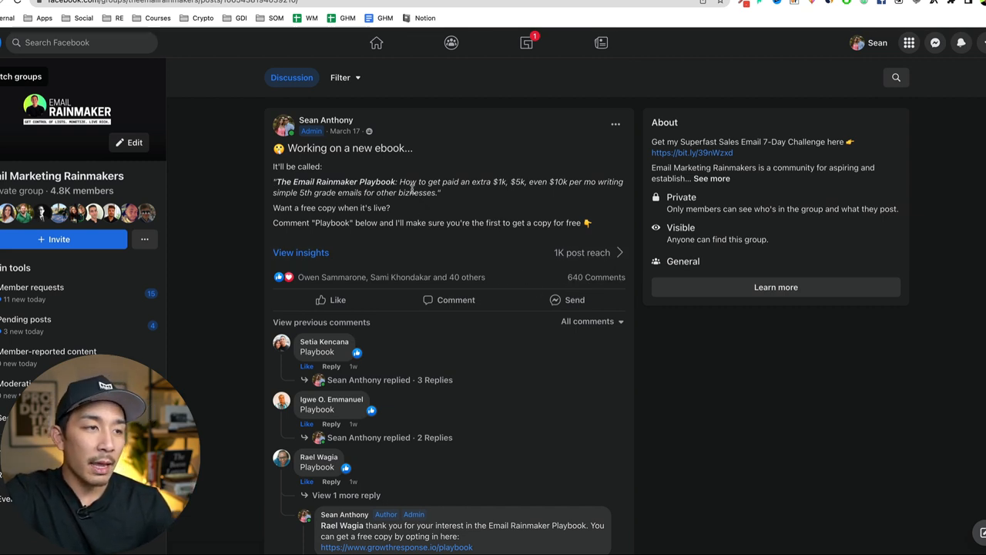
mouse_move(354, 166)
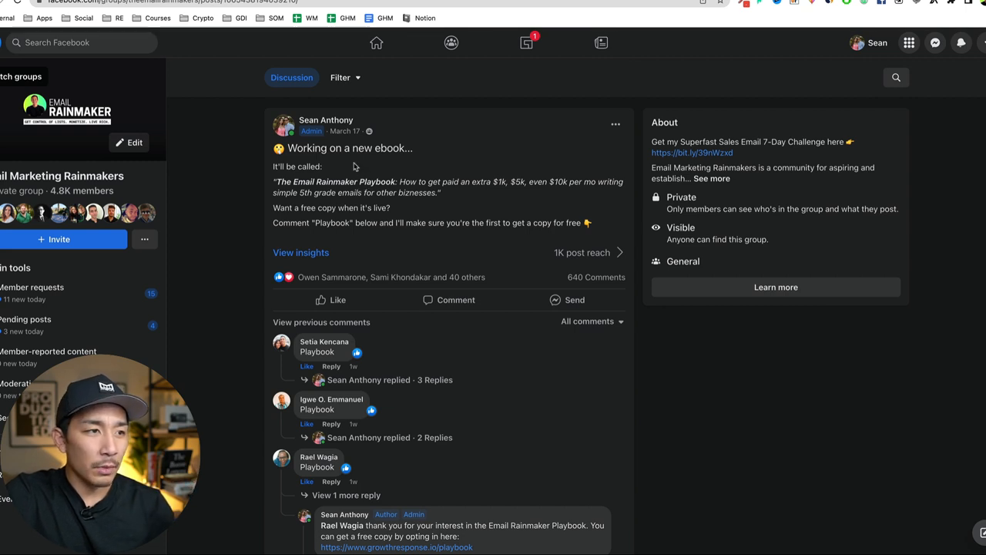
mouse_move(331, 157)
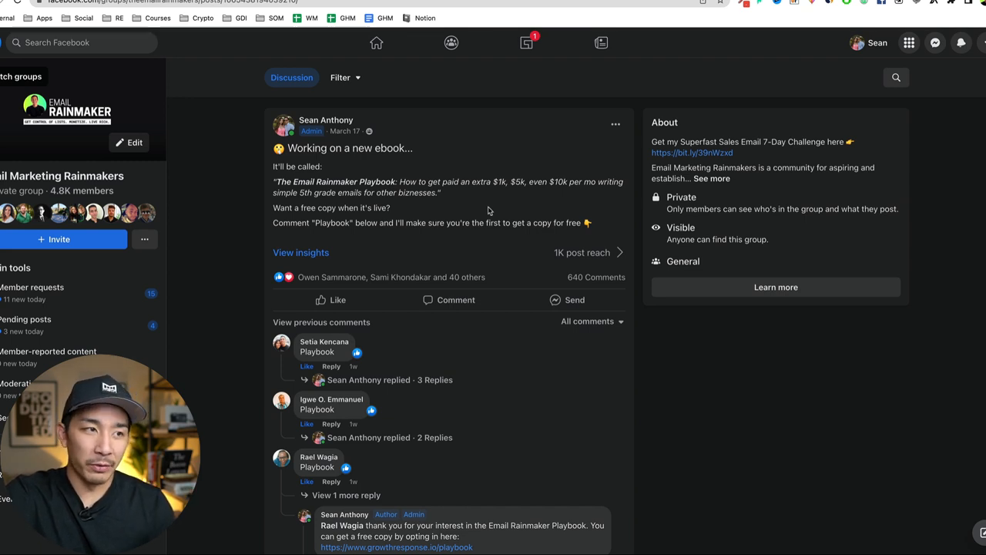
mouse_move(493, 210)
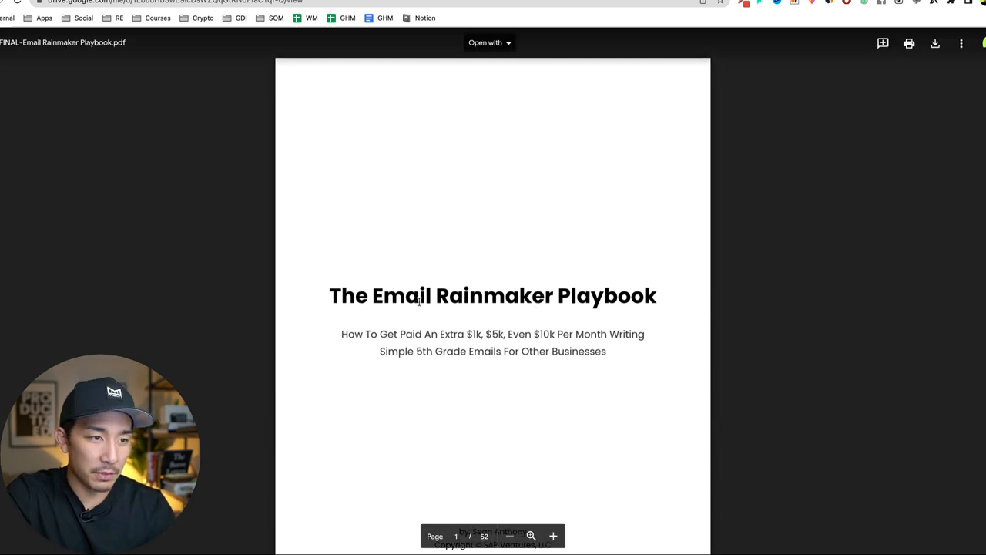
scroll(down, 3)
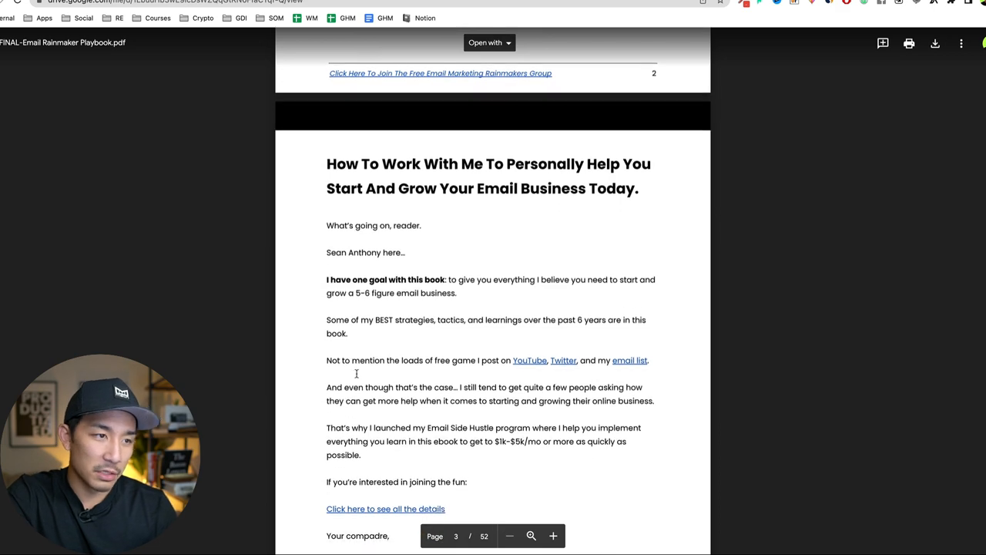
scroll(down, 3)
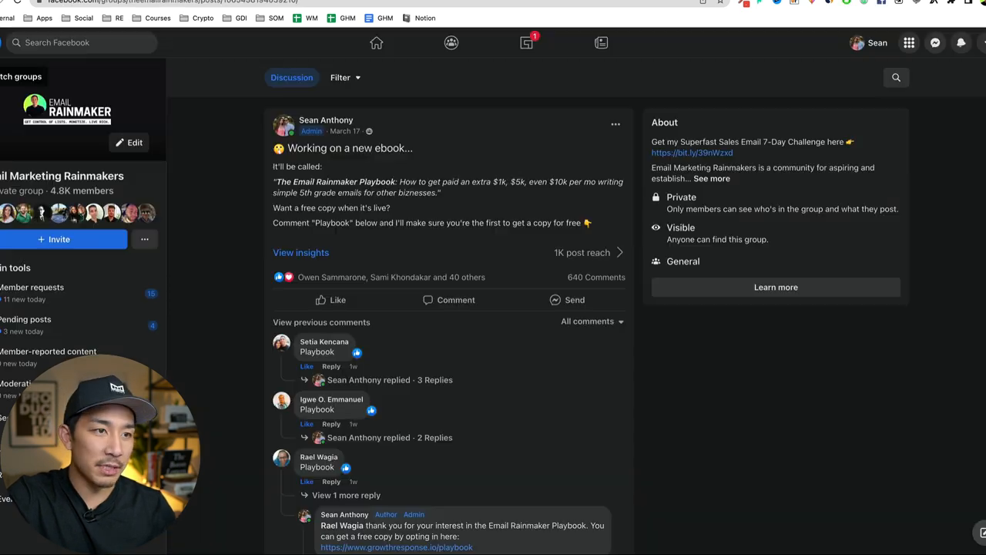
double_click(419, 191)
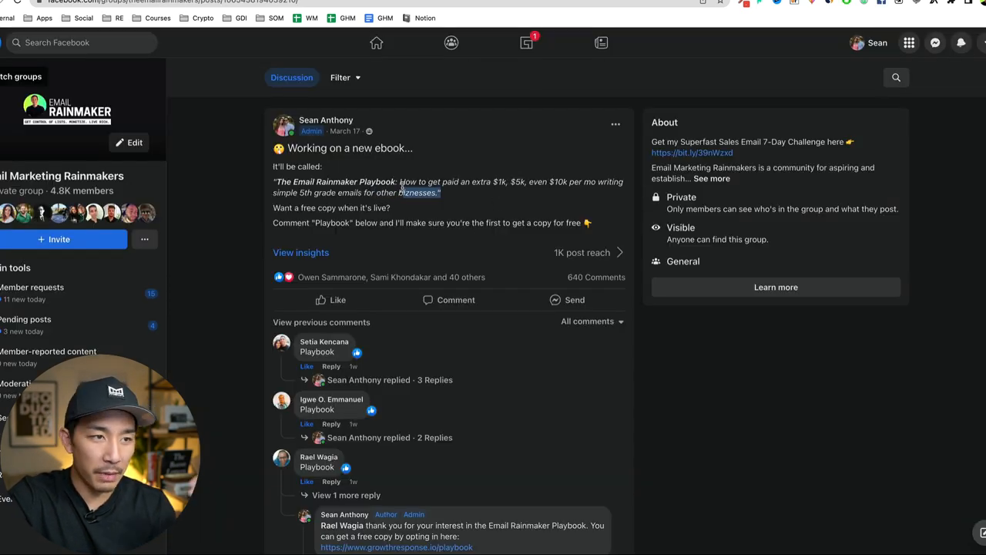
drag(400, 182, 441, 192)
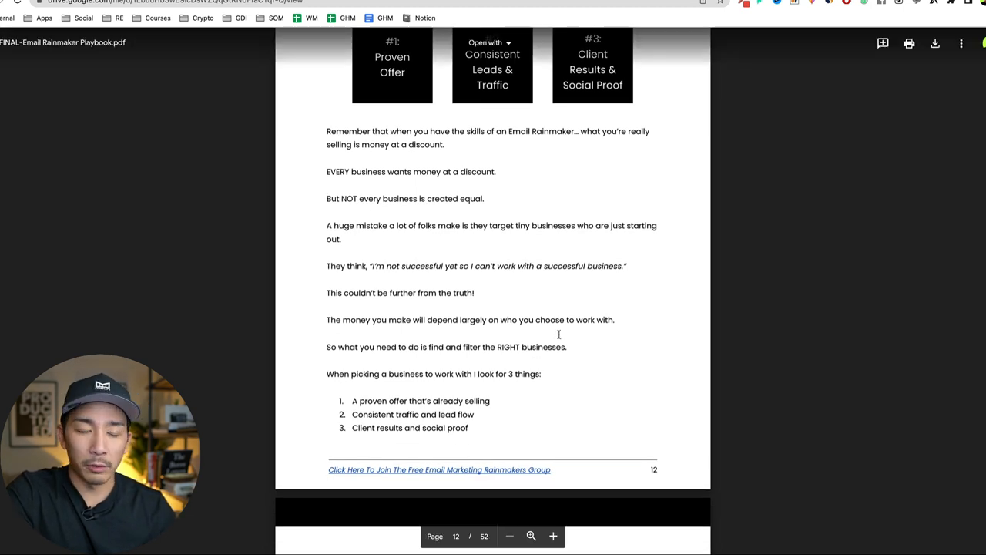
scroll(down, 3)
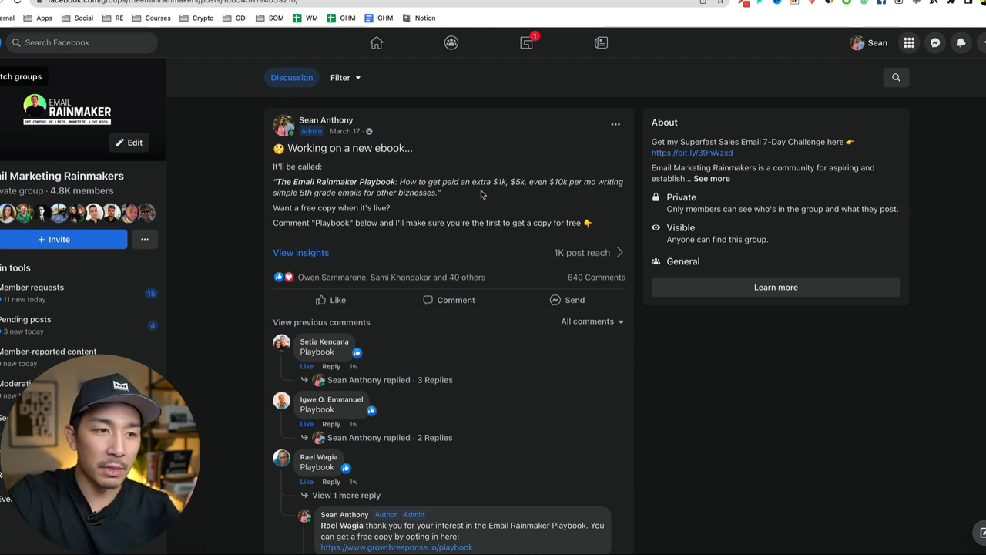
Step: Scroll to the admin reply and follow its growthresponse.io opt-in link
scroll(down, 3)
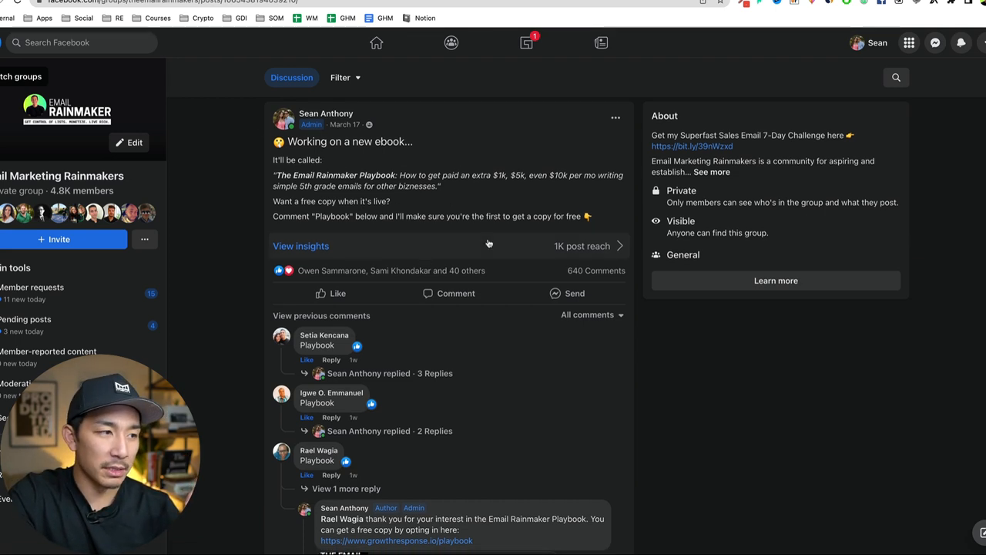
scroll(down, 3)
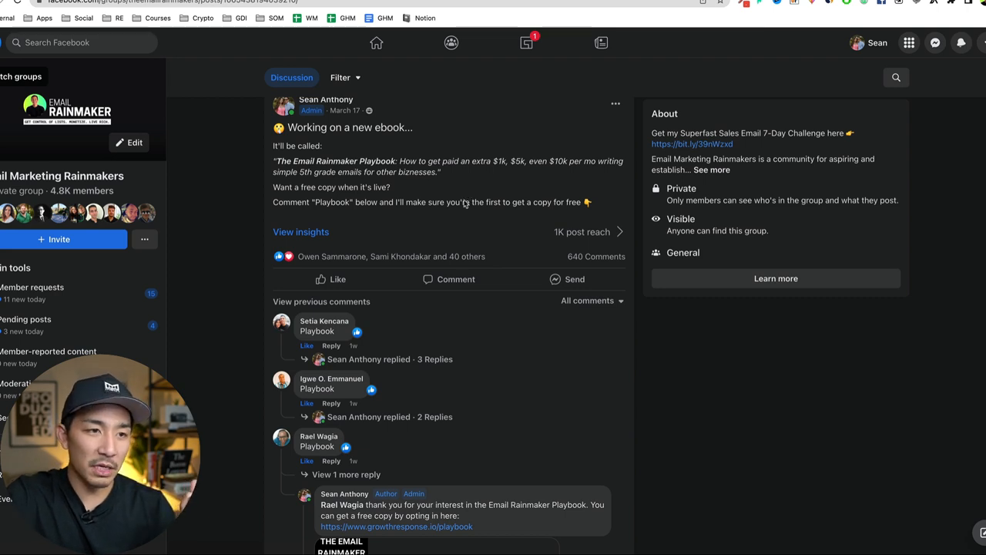
scroll(down, 3)
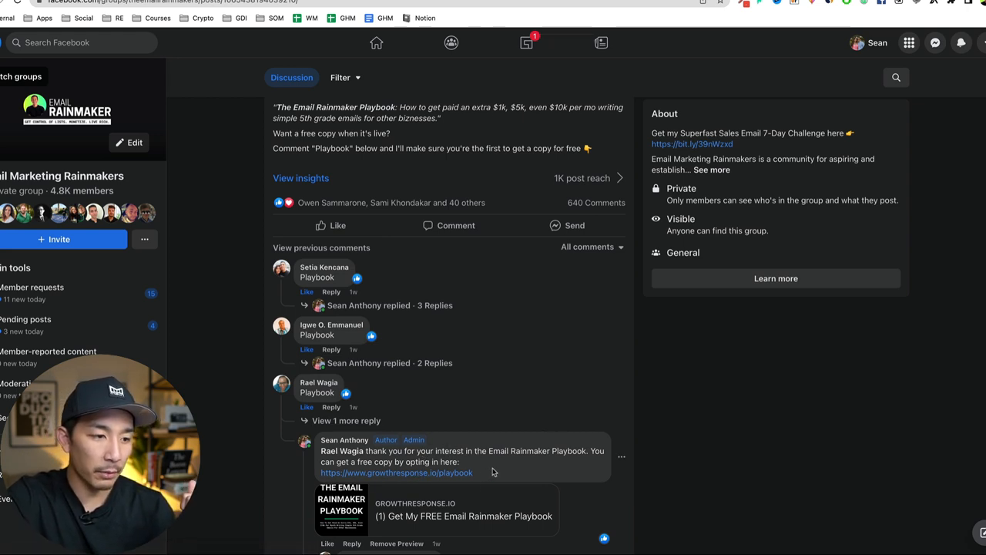
click(397, 471)
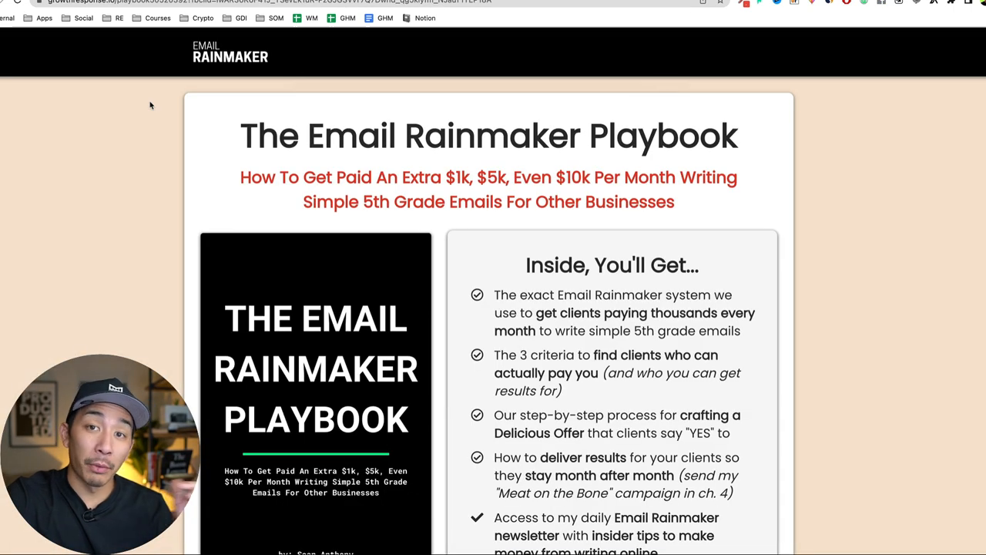
mouse_move(204, 144)
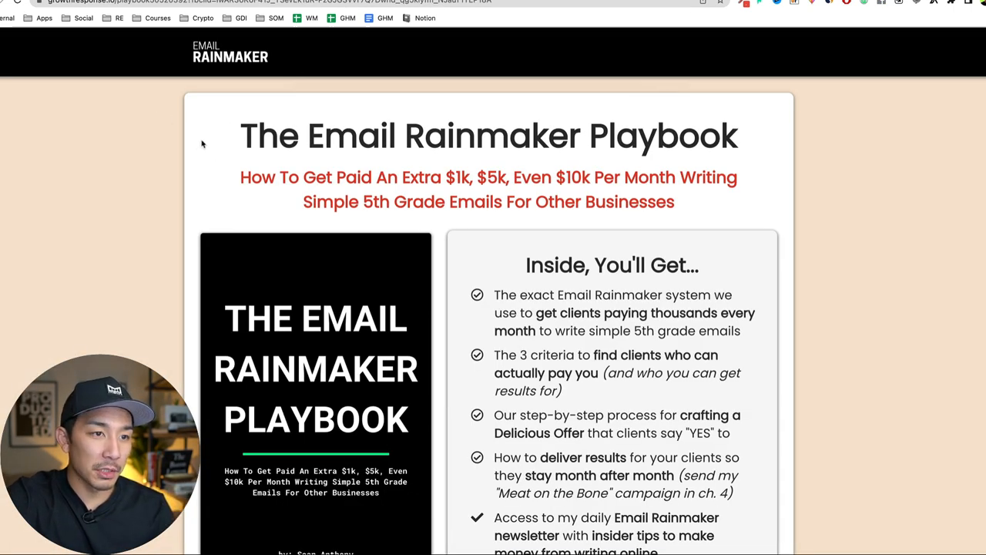
Step: Highlight the benefits list on the landing page and request the free ebook via 'Get My Free Ebook'
drag(240, 136, 674, 201)
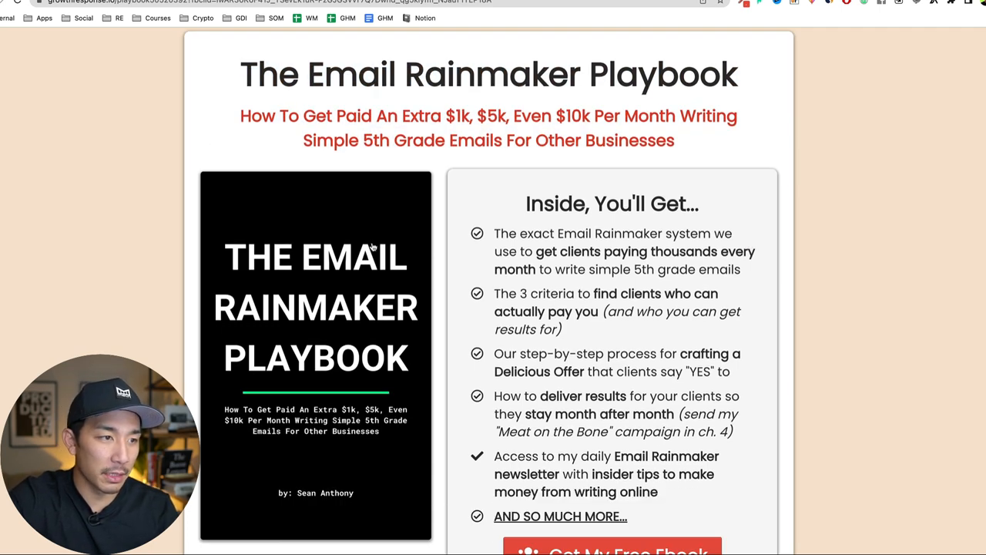
mouse_move(456, 285)
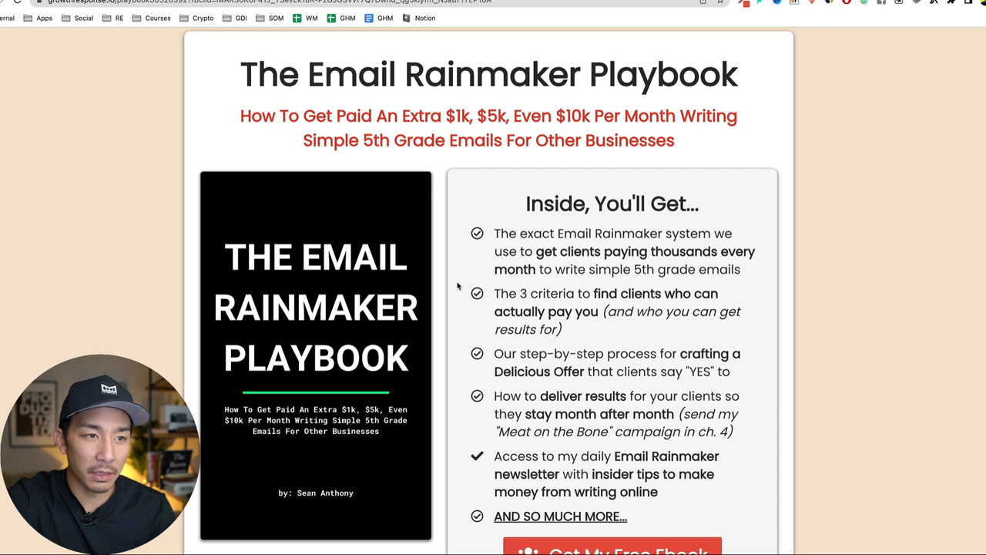
scroll(down, 3)
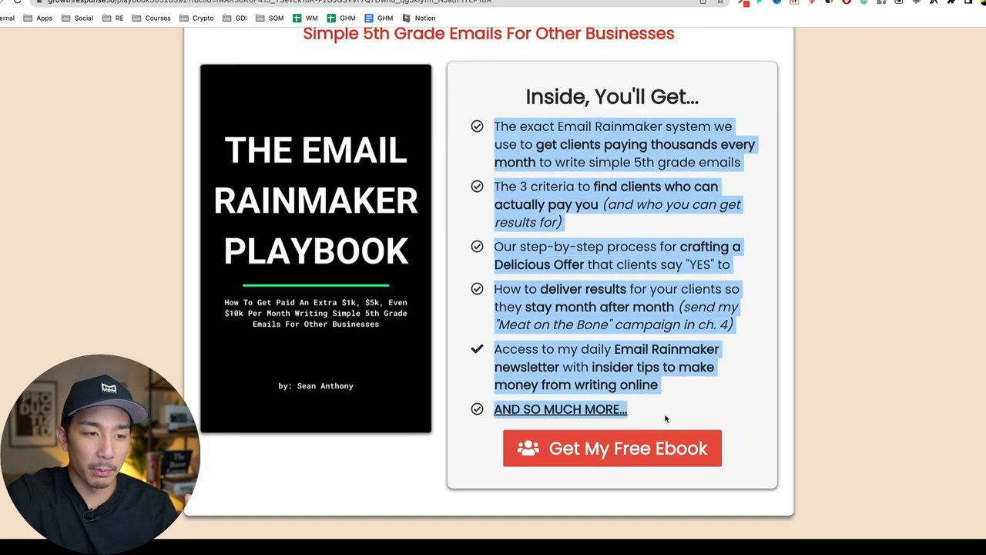
mouse_move(630, 286)
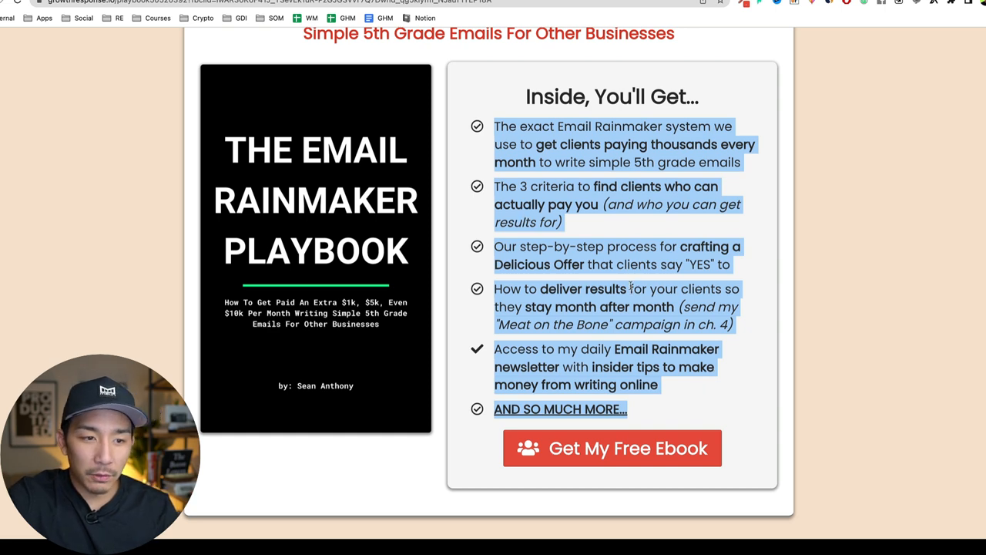
click(611, 448)
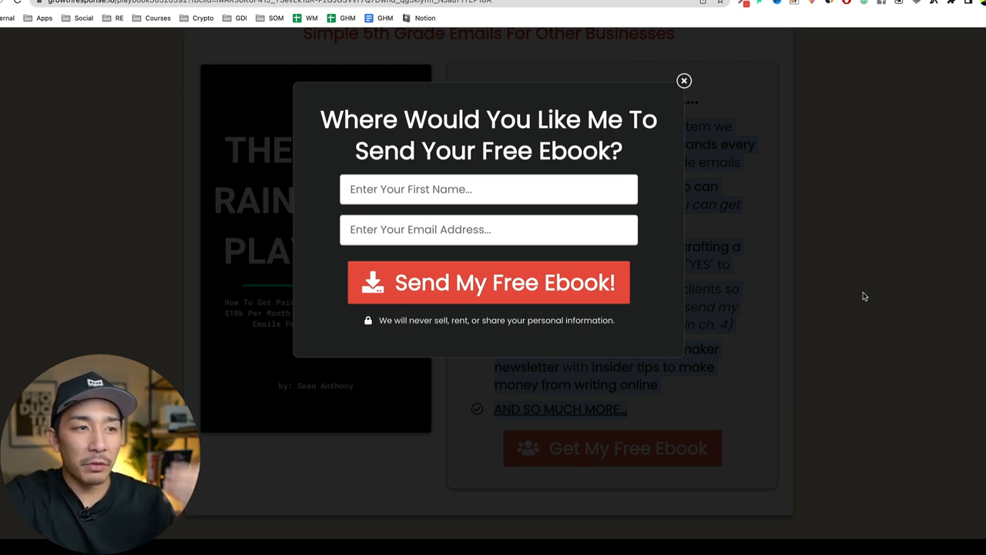
mouse_move(763, 259)
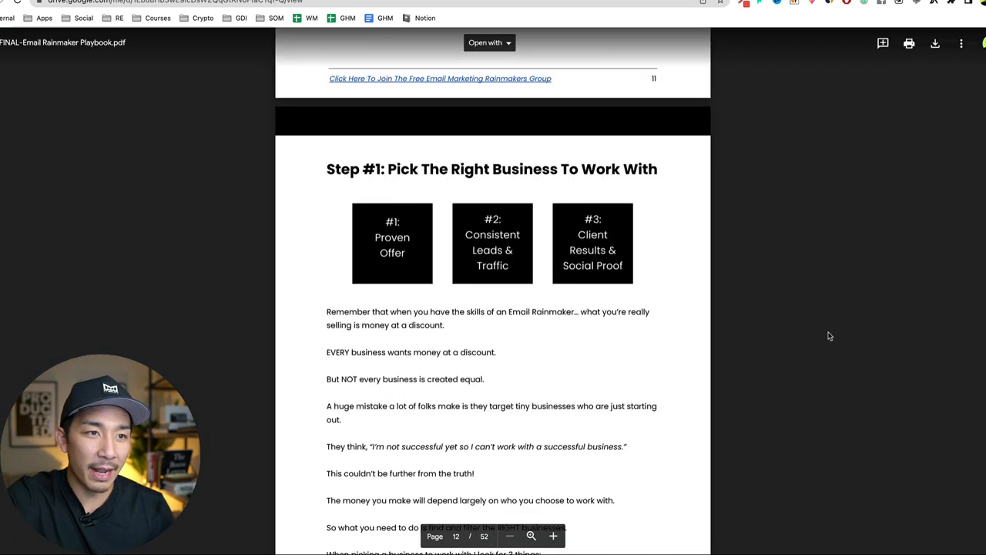
Step: Scroll the Playbook PDF preview to its first step chapter
scroll(down, 3)
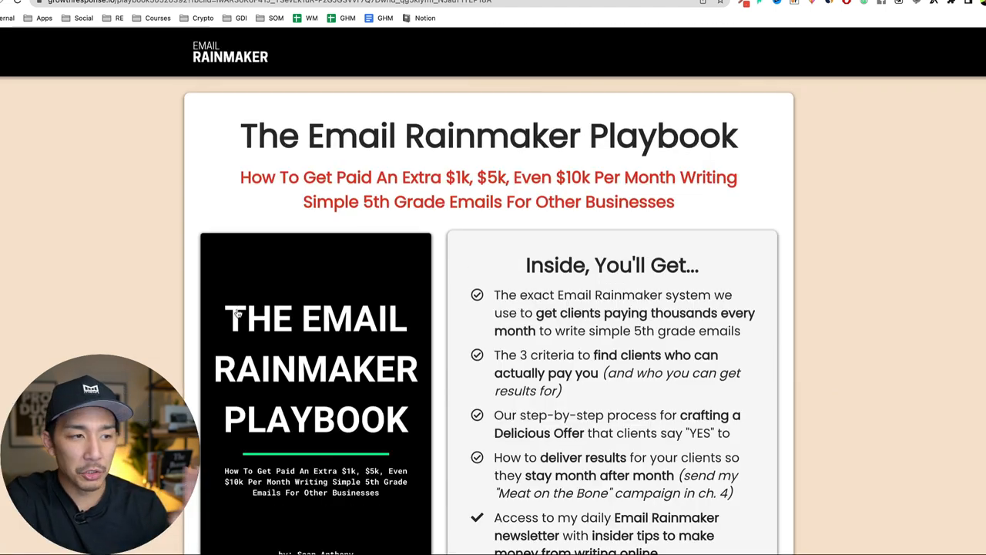
Step: Highlight what the ebook includes and trigger 'Get My Free Ebook' again
scroll(down, 3)
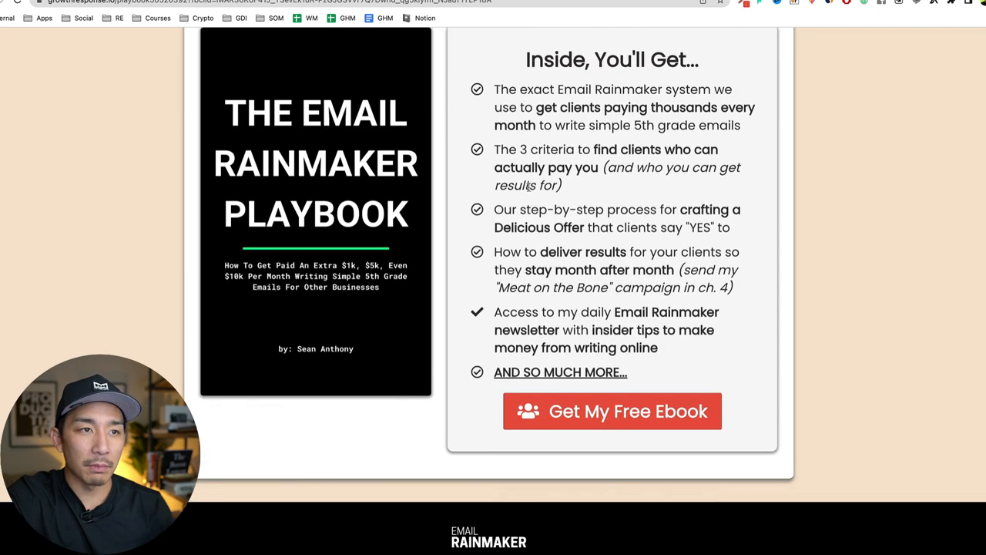
drag(493, 89, 629, 377)
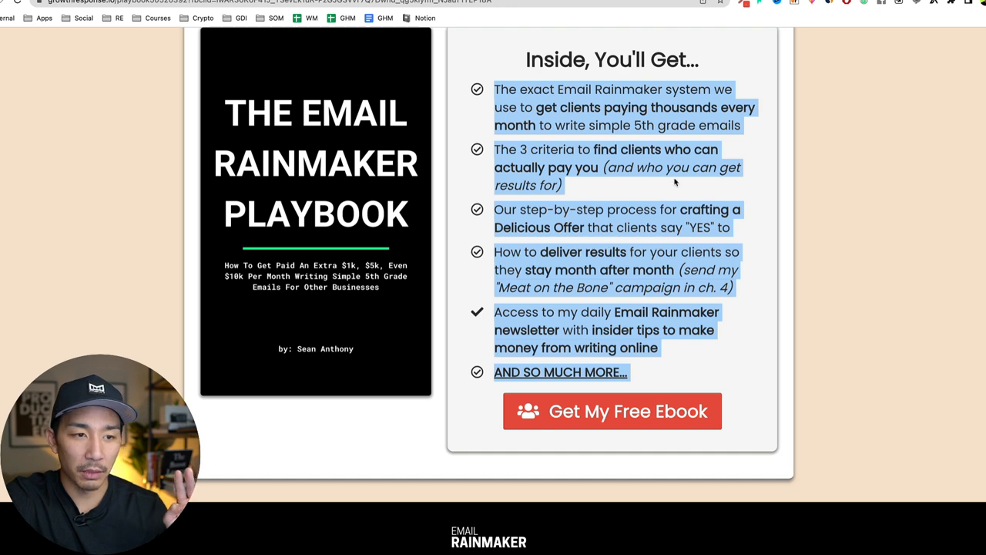
click(612, 410)
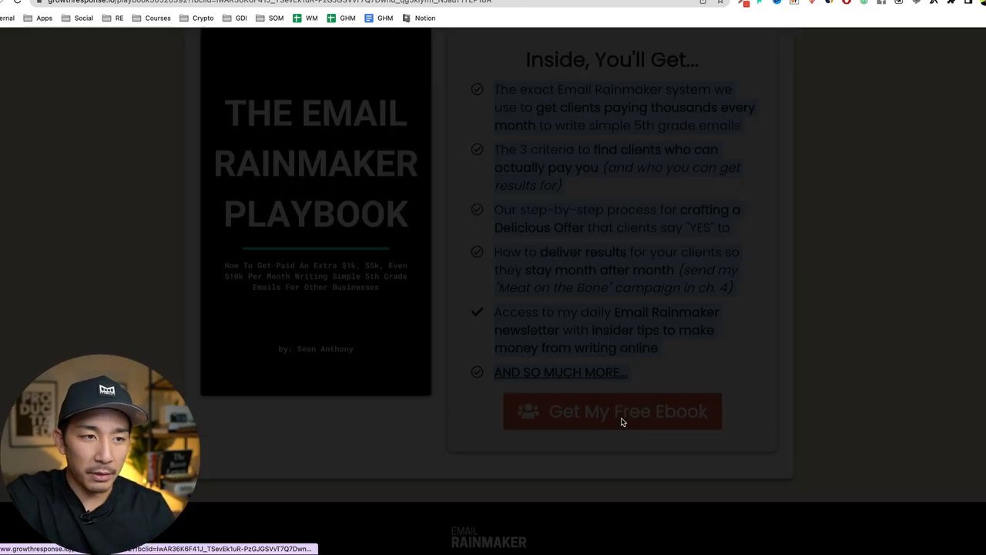
Step: Dismiss the free ebook name-and-email popup, leaving the landing page showing
click(612, 409)
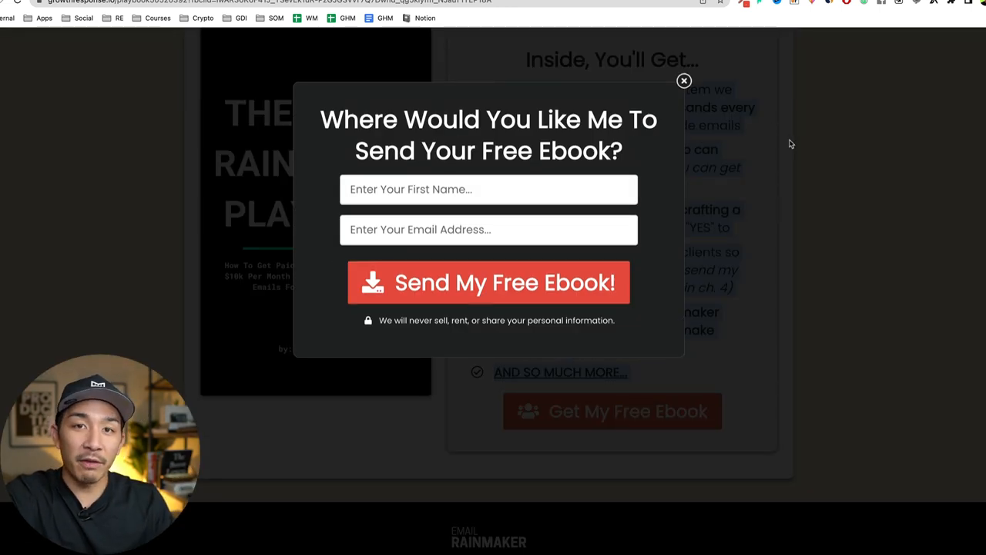
mouse_move(789, 169)
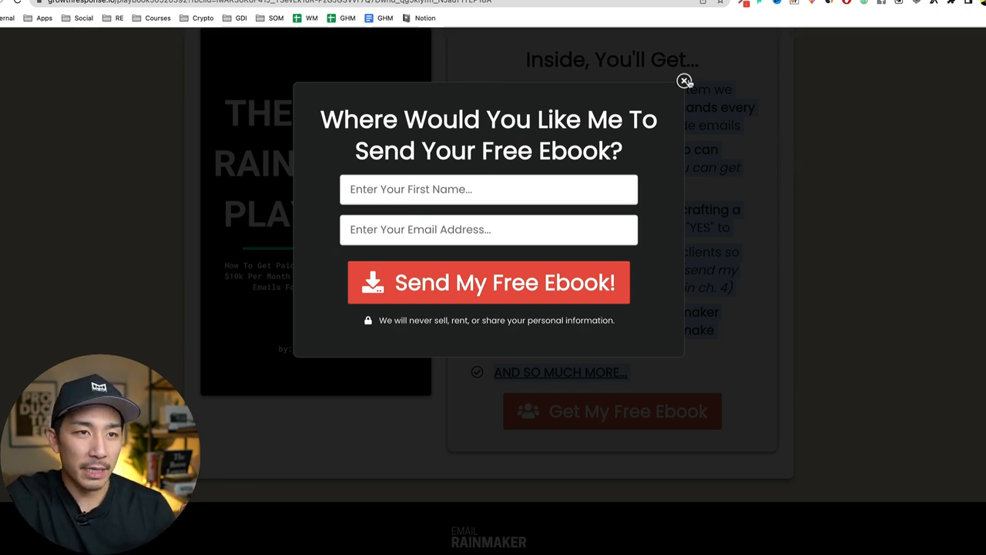
click(684, 80)
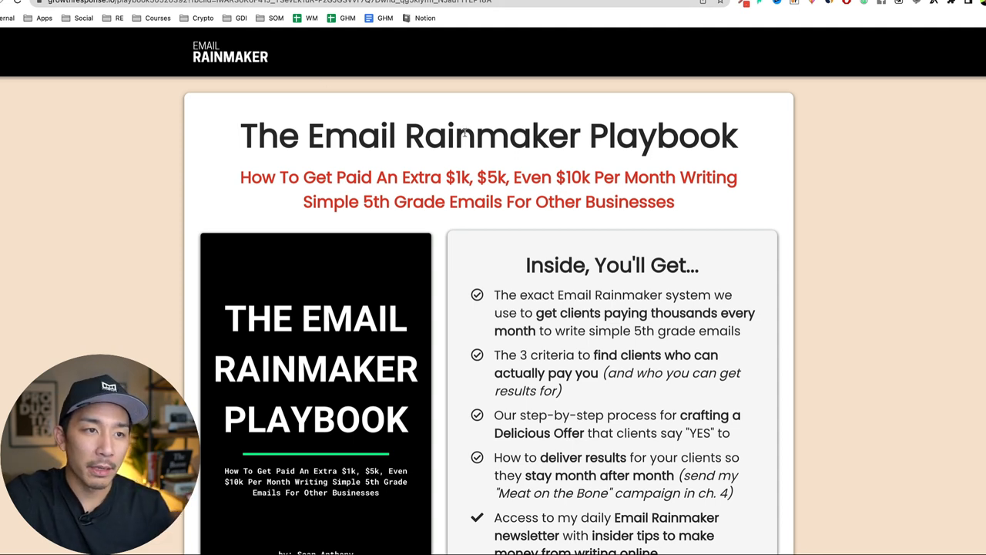
drag(277, 136, 675, 202)
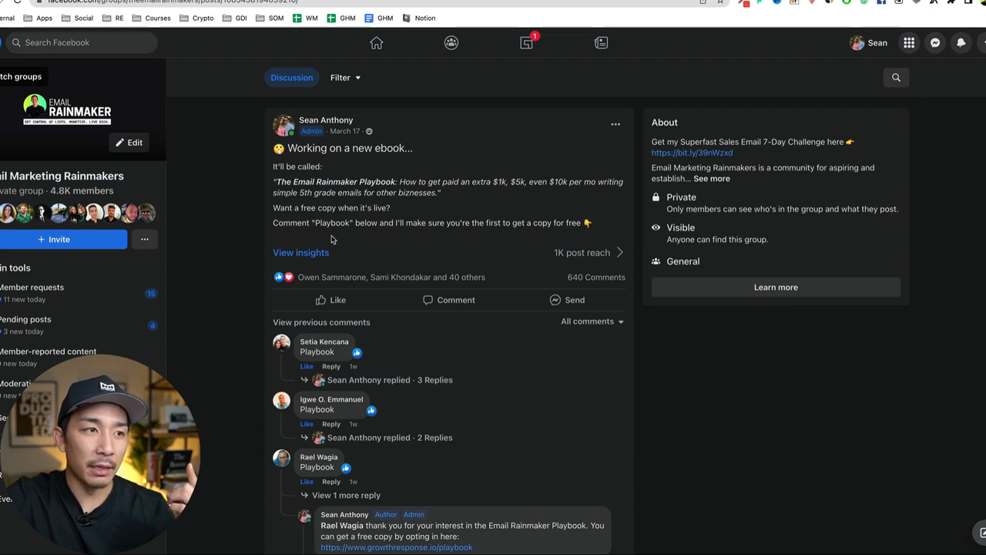
mouse_move(493, 222)
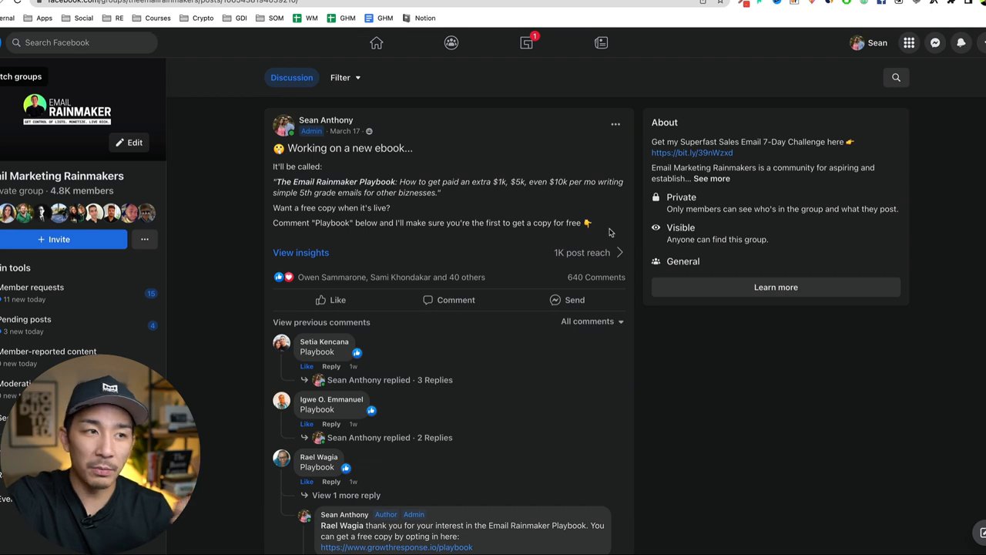
mouse_move(624, 231)
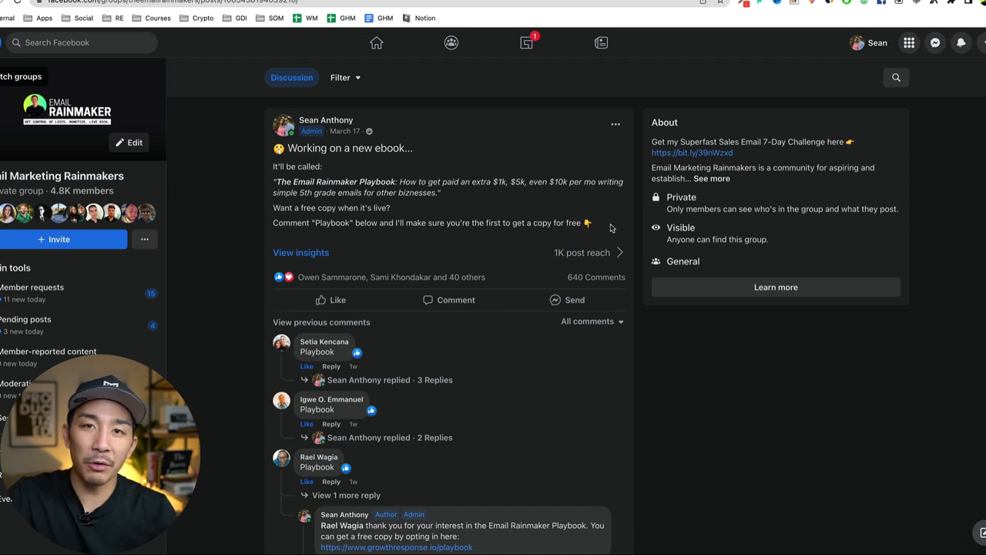
Step: Scroll the post comments toward the first Playbook comment's replies
scroll(down, 3)
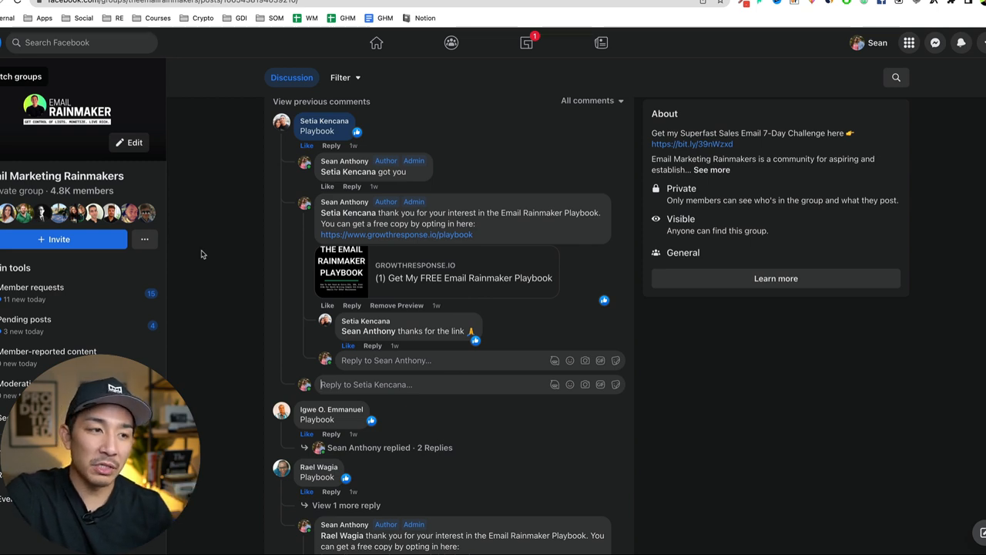
mouse_move(228, 257)
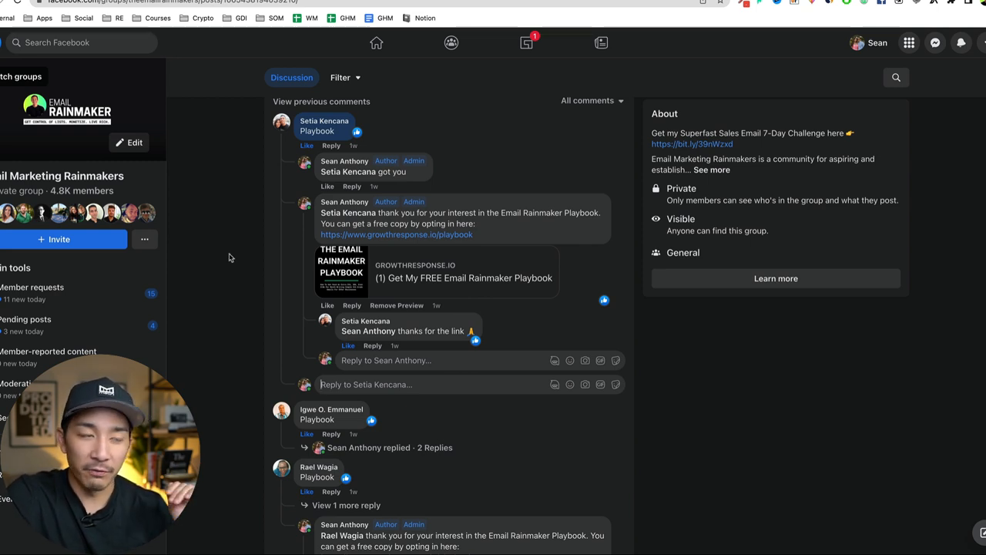